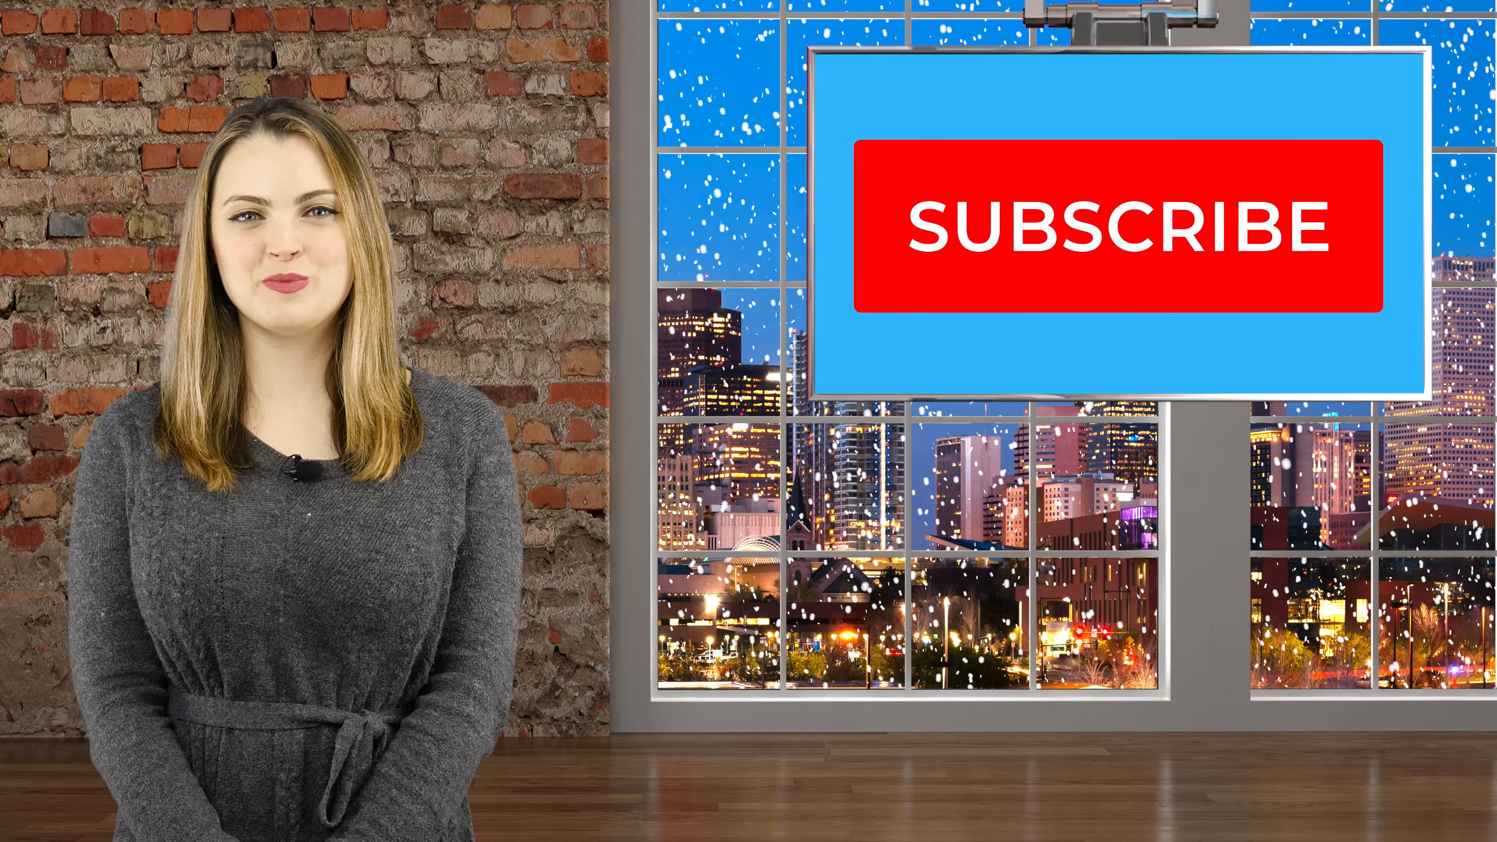
click(1116, 226)
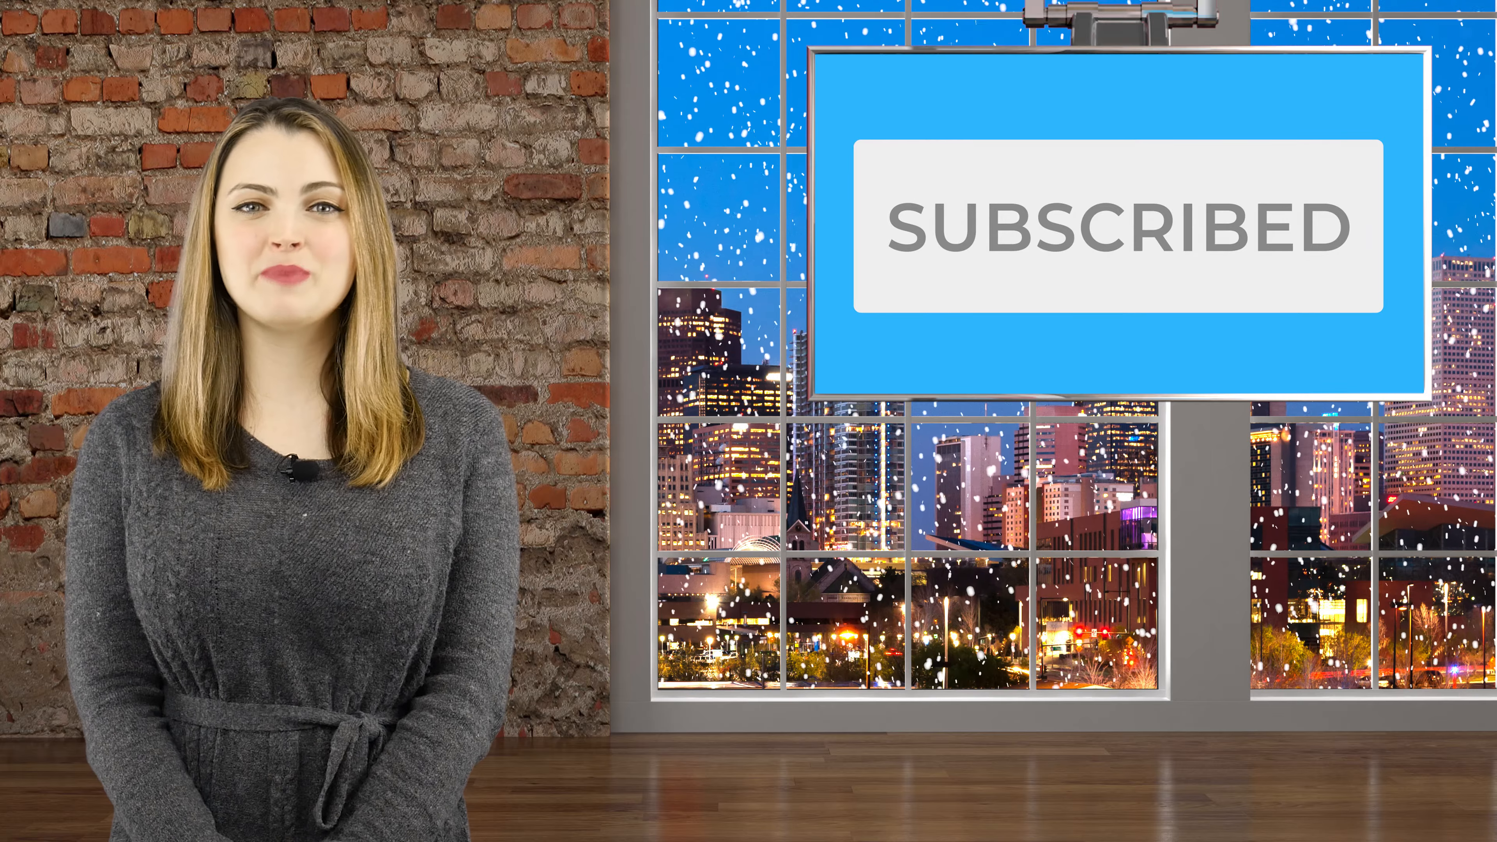